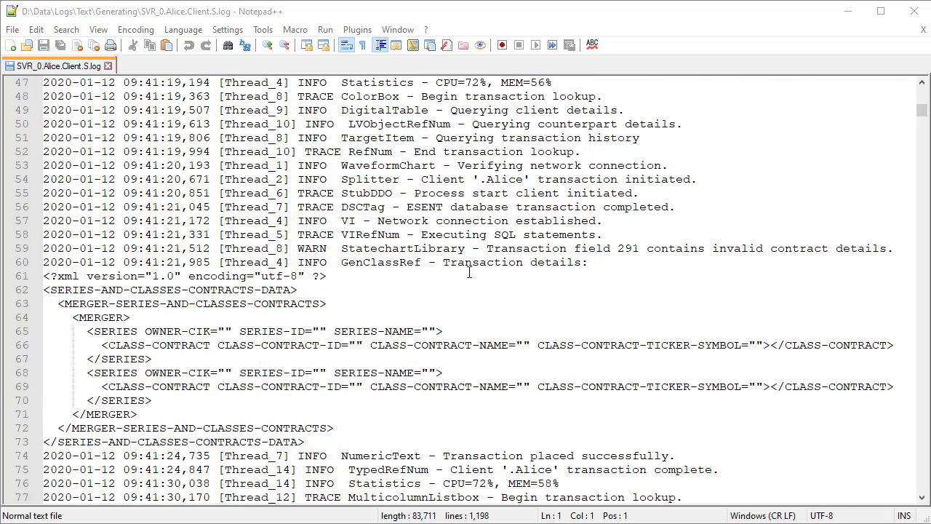
Mark every occurrence of the word TRACE in SVR_0.Alice.Client.S.log
{"action": "scroll", "scroll_direction": "down", "scroll_amount": 3}
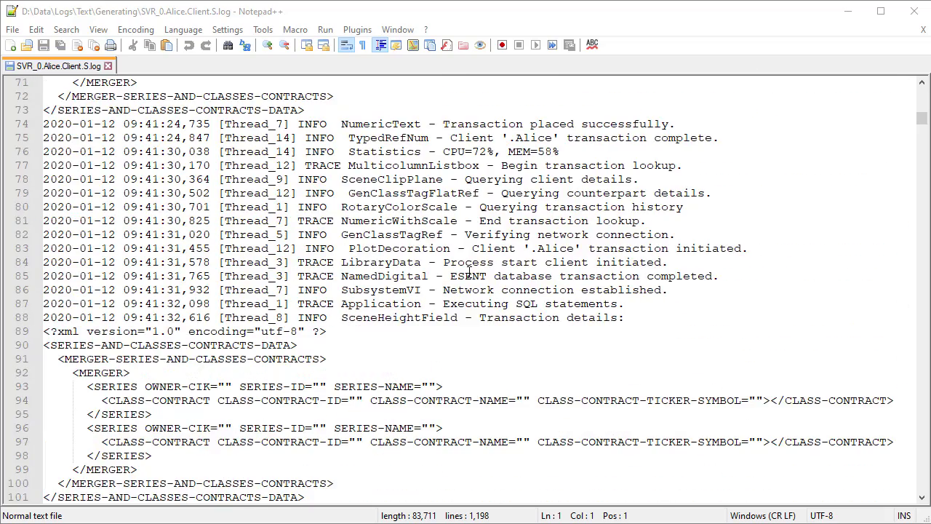
{"action": "double_click", "coordinate": [315, 221]}
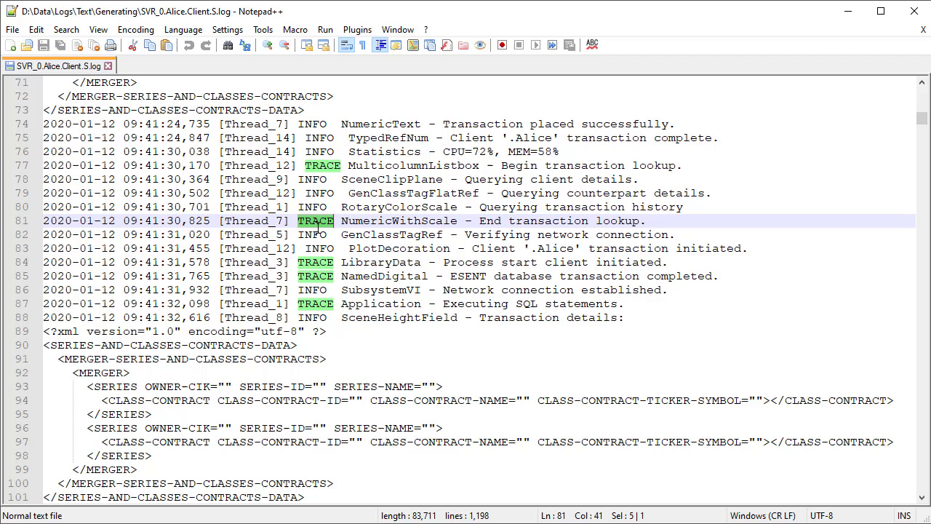
Send SVR_0.Alice.Client.S.log from its file tab to the default viewer, LogViewPlus
{"action": "right_click", "coordinate": [58, 66]}
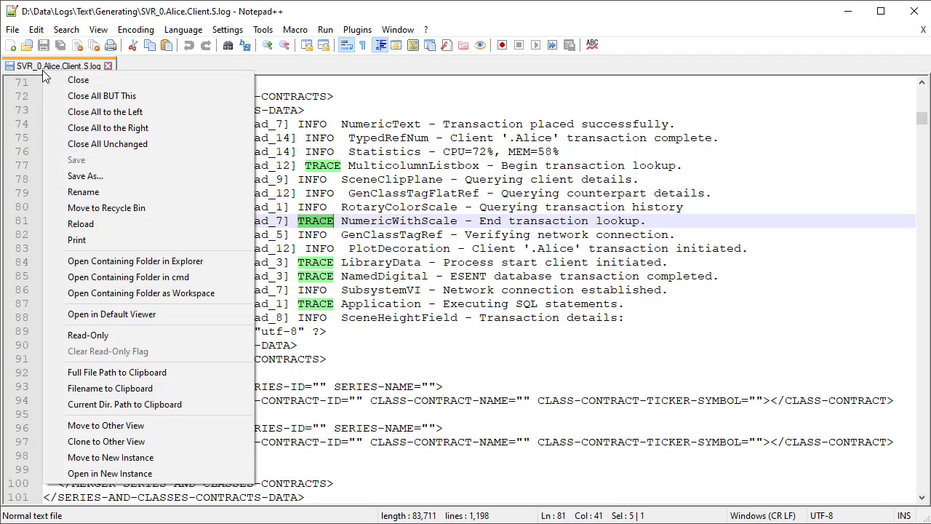
{"action": "mouse_move", "coordinate": [112, 314]}
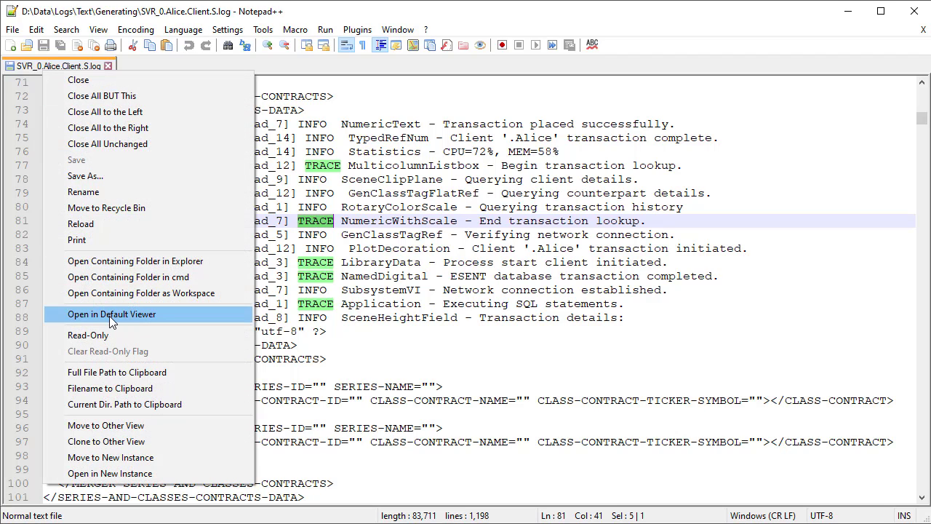
{"action": "left_click", "coordinate": [111, 314]}
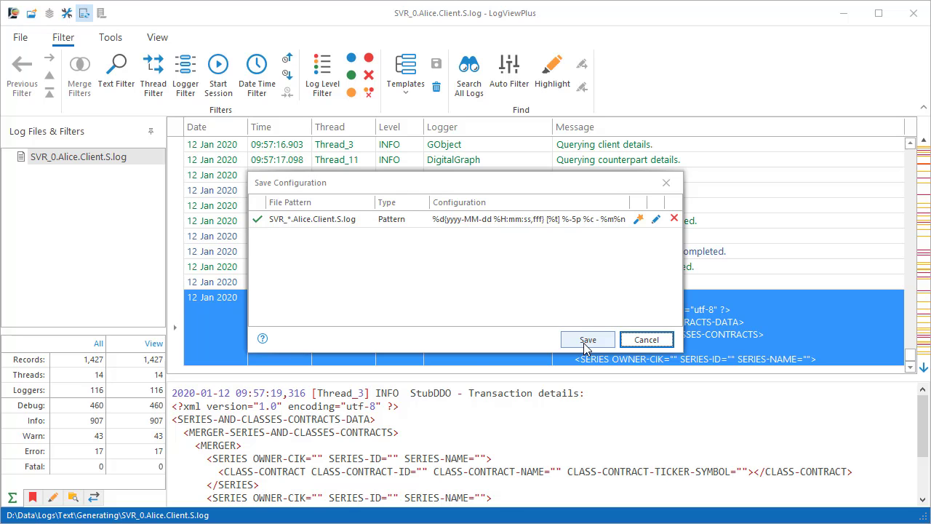
Save the auto-detected pattern parser configuration for the Alice client log
{"action": "left_click", "coordinate": [588, 341]}
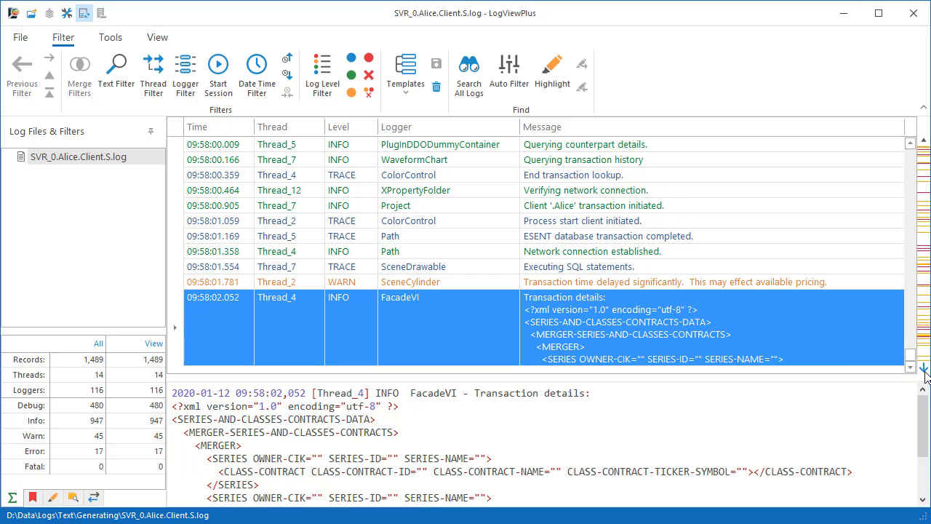
{"action": "mouse_move", "coordinate": [218, 65]}
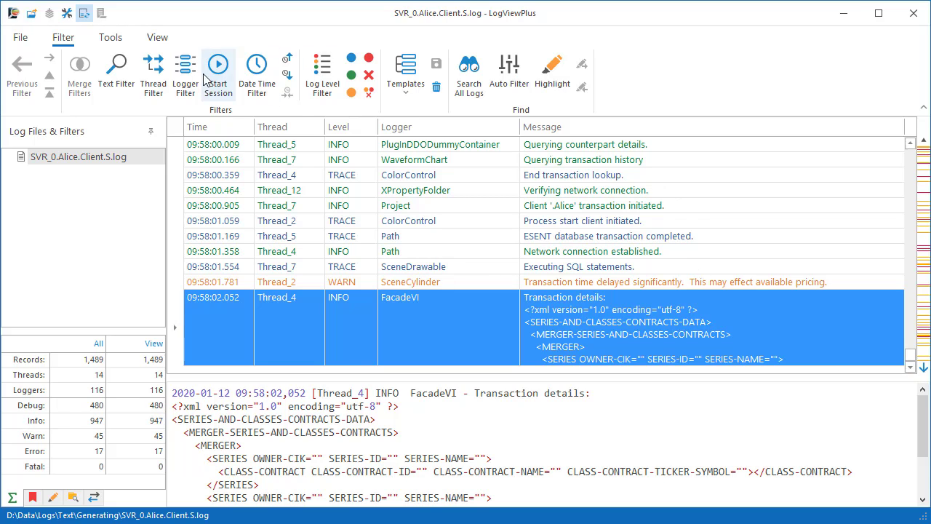
Filter the Alice log to the Application logger, then begin a message-text filter
{"action": "left_click", "coordinate": [184, 72]}
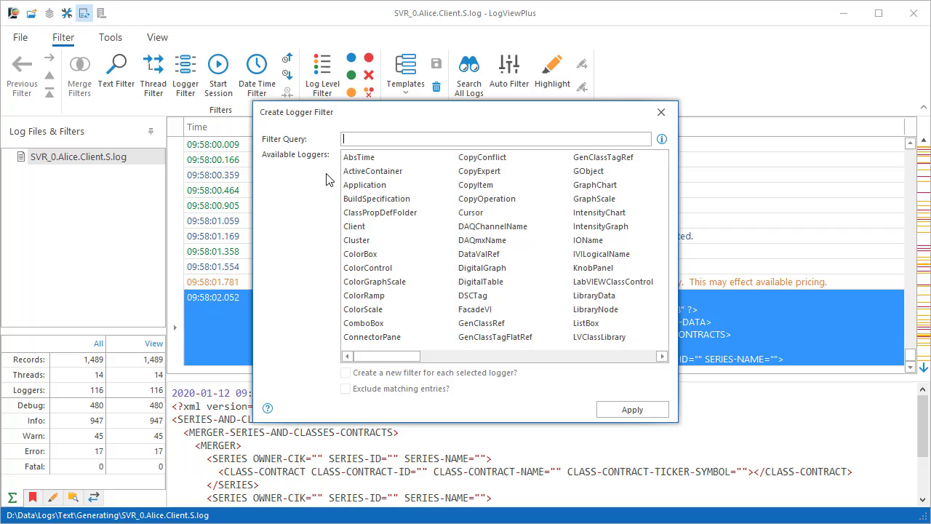
{"action": "left_click", "coordinate": [364, 184]}
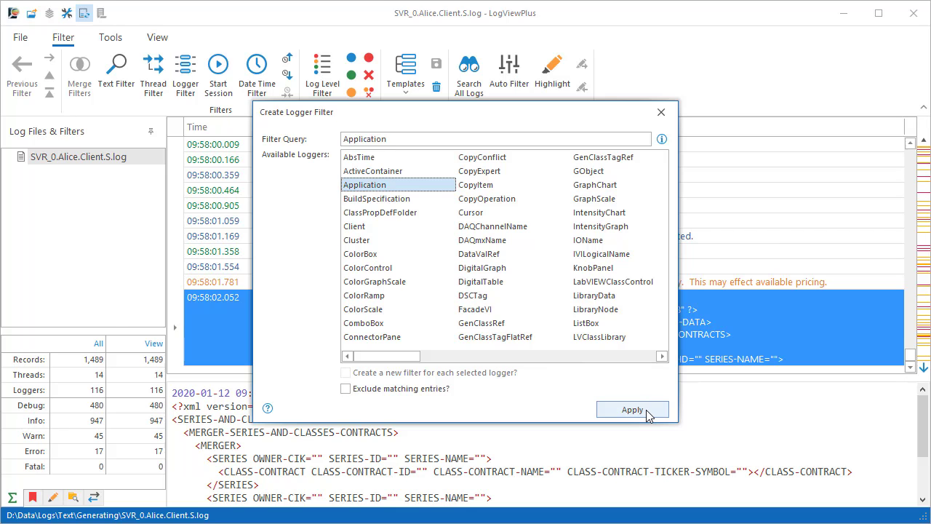
{"action": "left_click", "coordinate": [632, 410]}
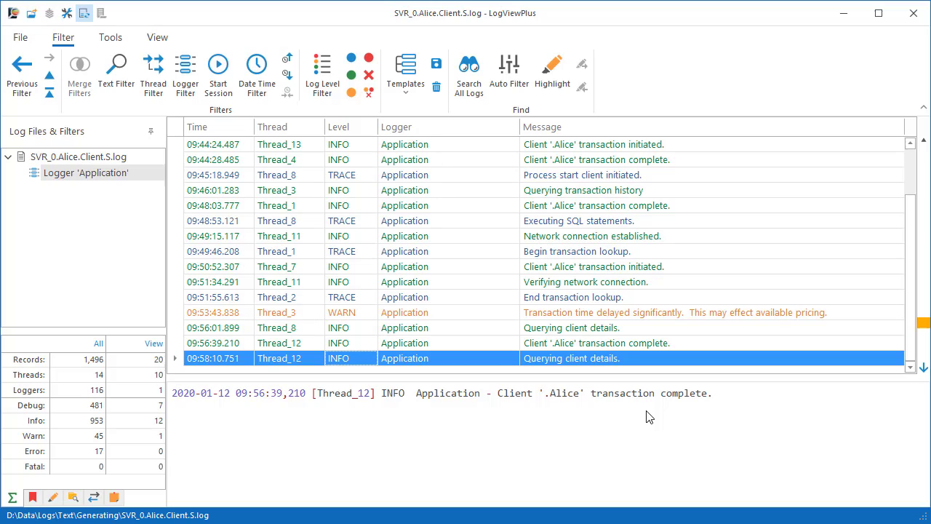
{"action": "left_click", "coordinate": [570, 358]}
{"action": "type", "text": "transactio"}
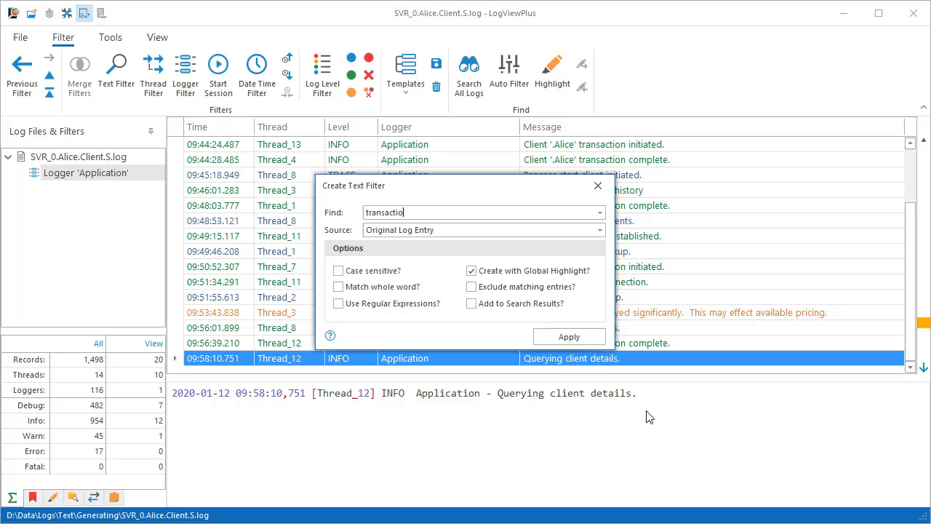
Apply the 'transaction' text filter to be merged with the Application logger filter
{"action": "left_click", "coordinate": [569, 336]}
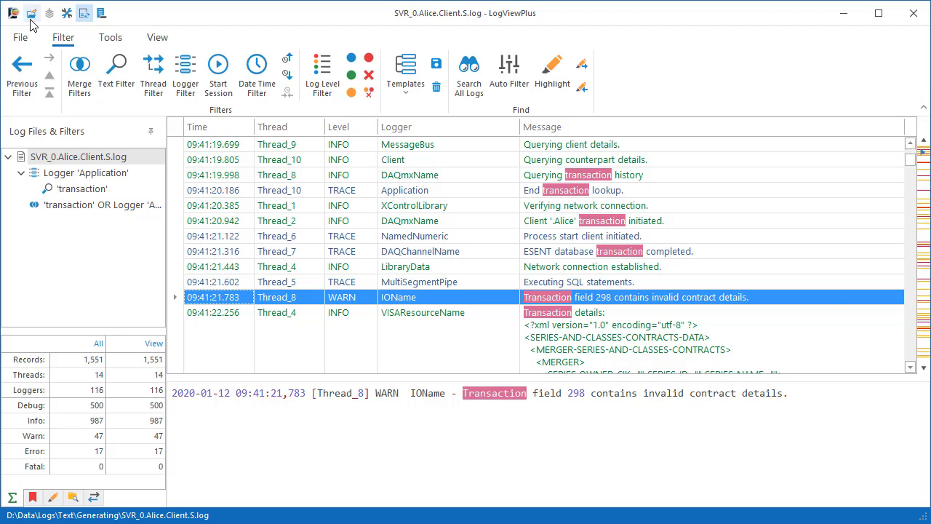
Browse My SFTP Server for SVR_0.Bill.Client.S.log to open beside the Alice log
{"action": "left_click", "coordinate": [32, 13]}
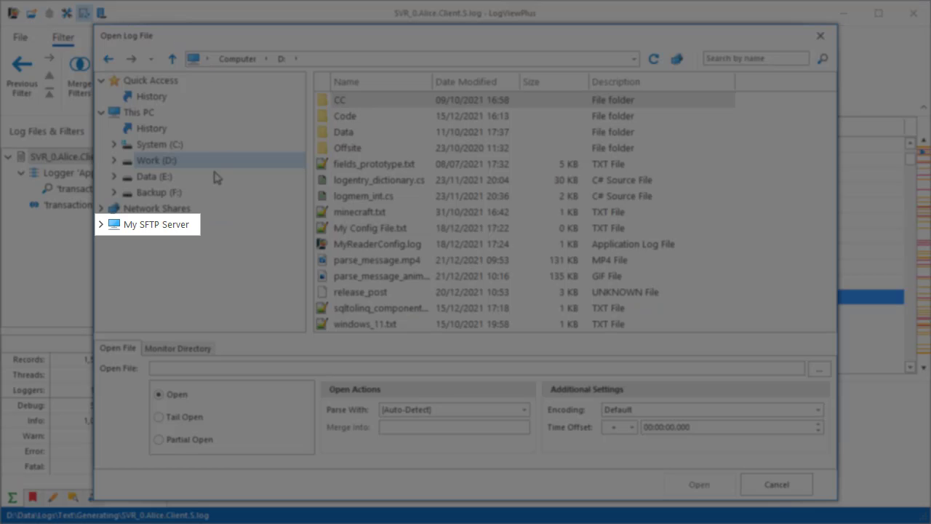
{"action": "left_click", "coordinate": [151, 224]}
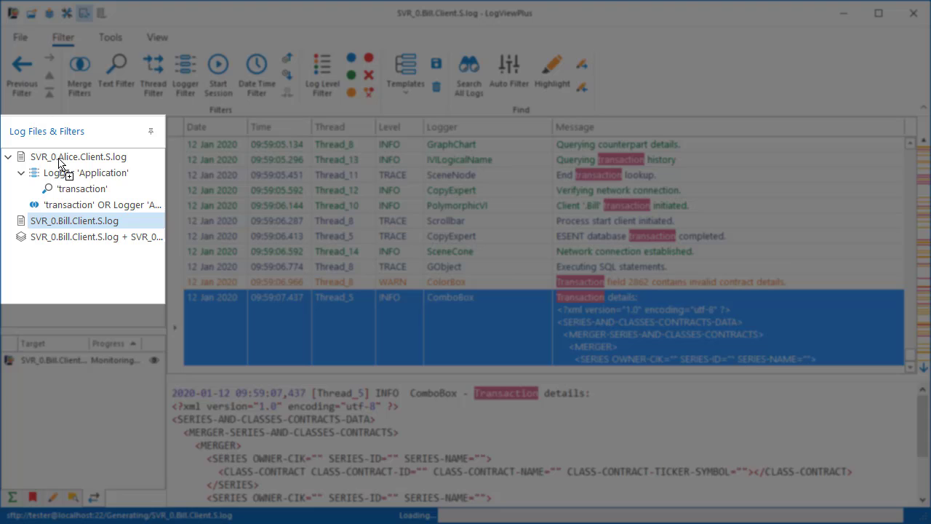
Select the merged Bill + Alice log and scroll its interleaved, filtered entries
{"action": "left_click", "coordinate": [78, 157]}
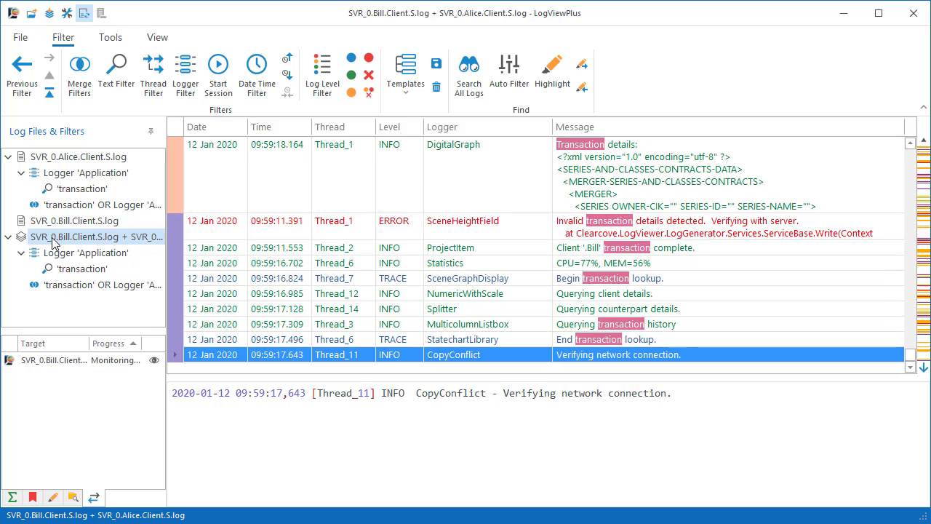
{"action": "scroll", "scroll_direction": "down", "scroll_amount": 3}
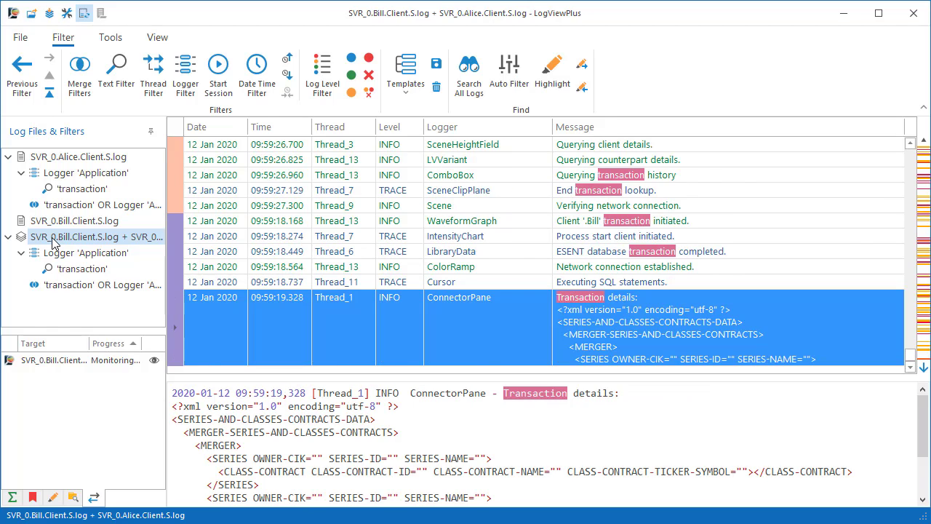
{"action": "scroll", "scroll_direction": "down", "scroll_amount": 3}
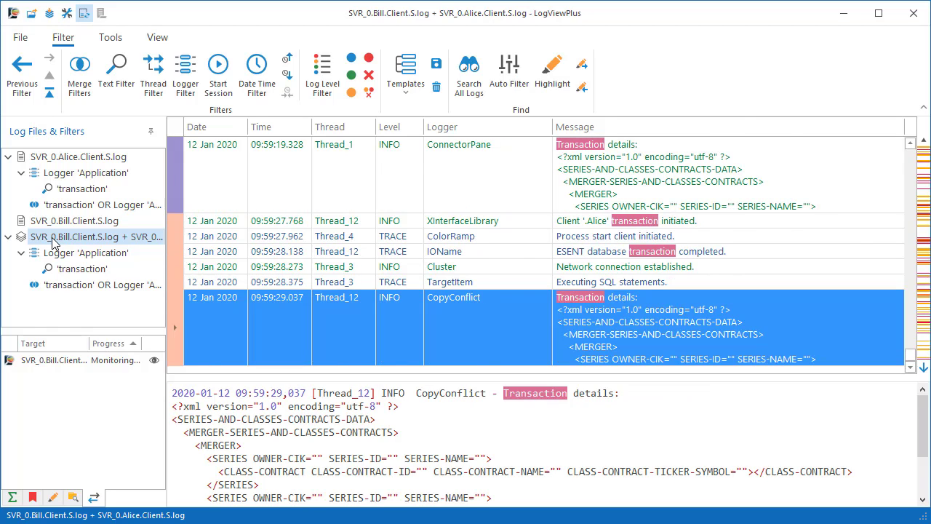